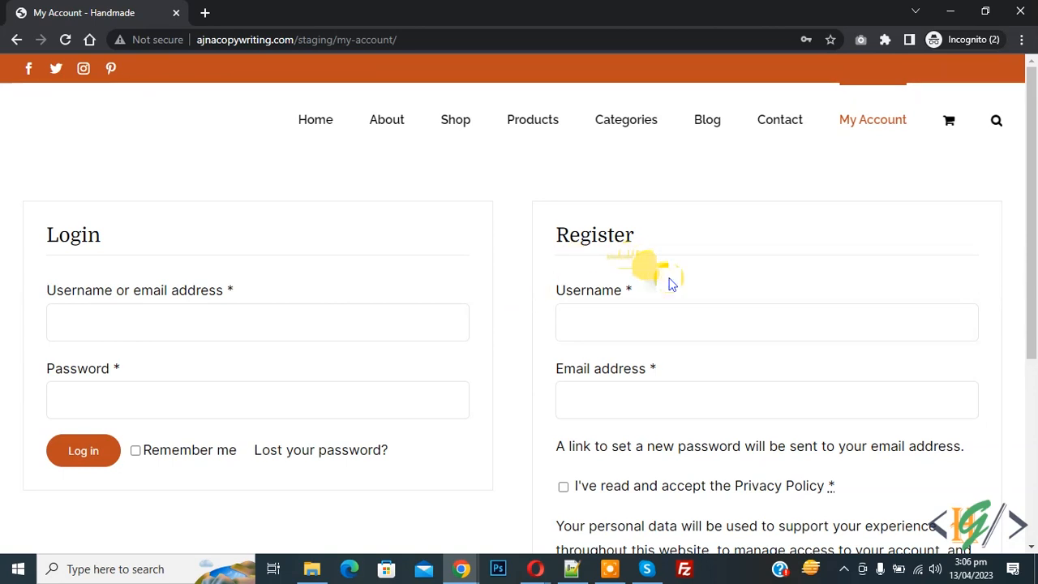
pyautogui.moveTo(669, 302)
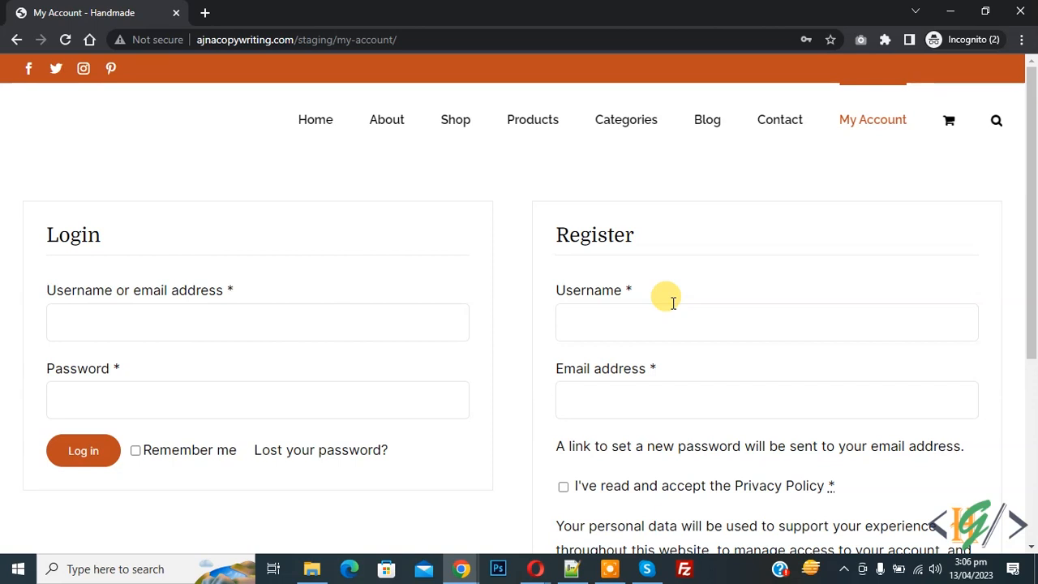
pyautogui.moveTo(635, 293)
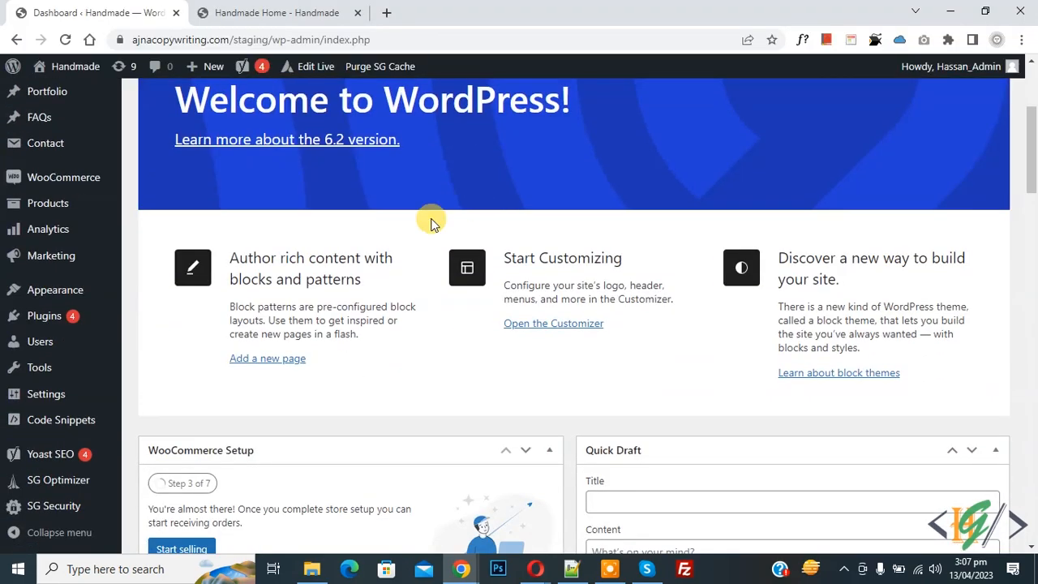
pyautogui.moveTo(44, 316)
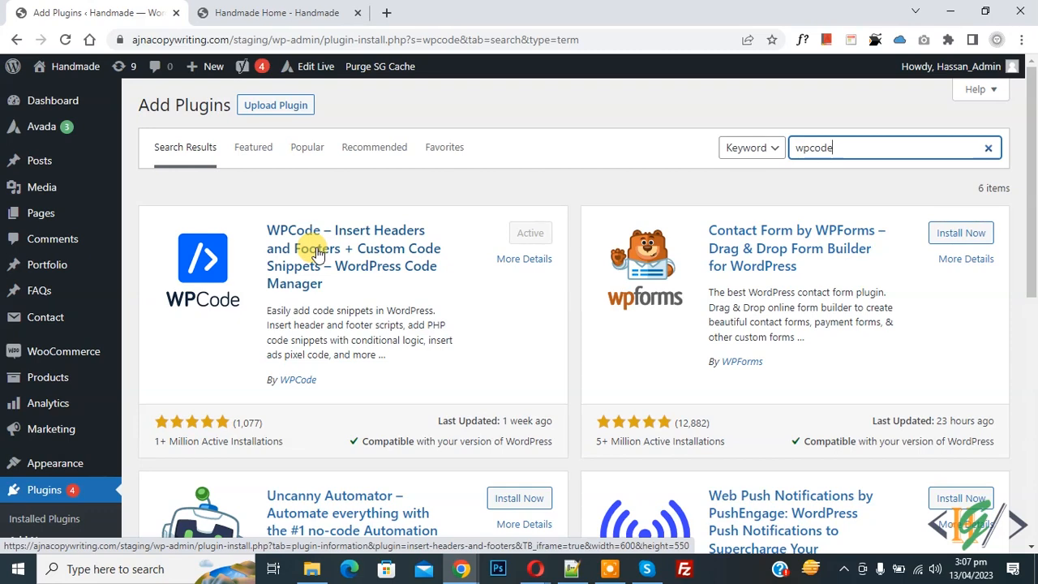
# - Scroll the plugin search results for 'wpcode' to see WPCode listed as Active
pyautogui.scroll(-3)
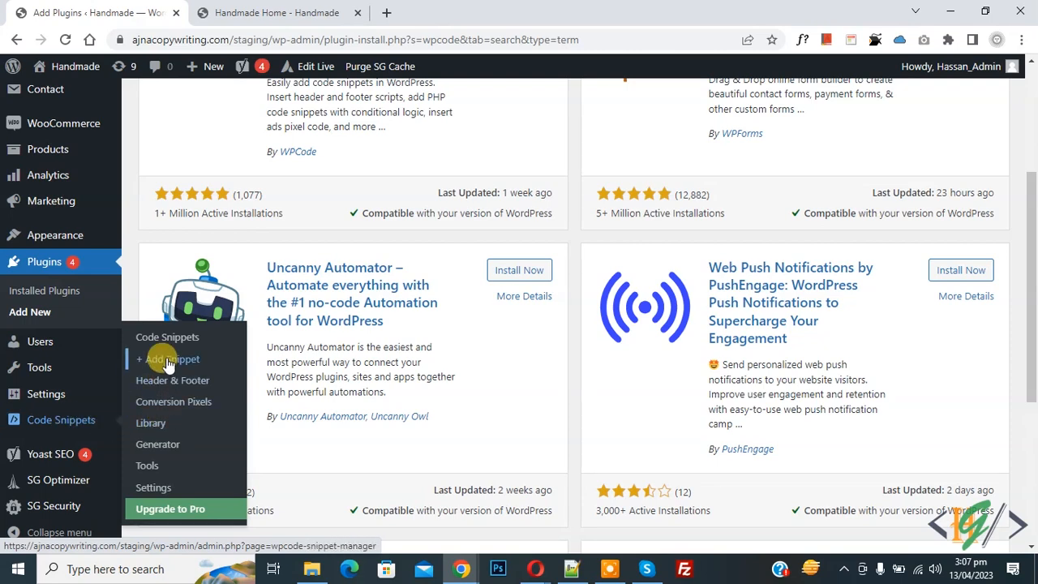
# - Start a blank custom WPCode snippet and set its Code Type to PHP Snippet
pyautogui.click(168, 358)
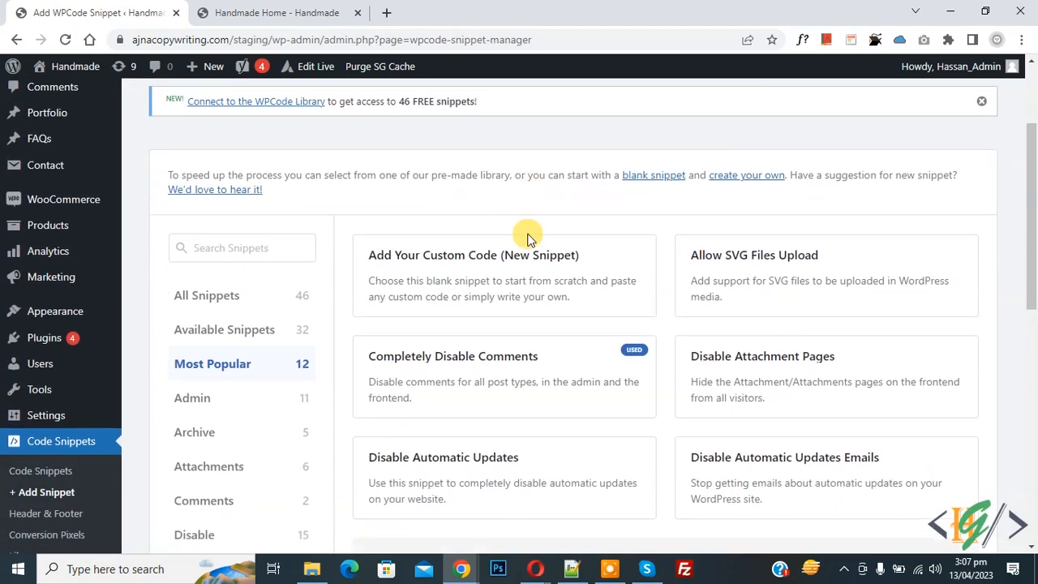
pyautogui.click(472, 255)
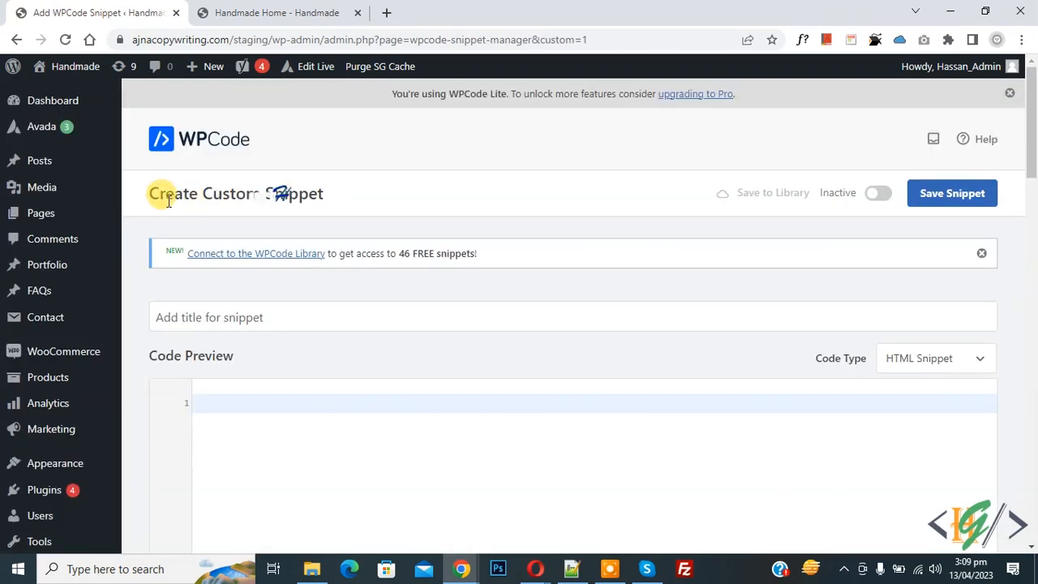
pyautogui.scroll(-3)
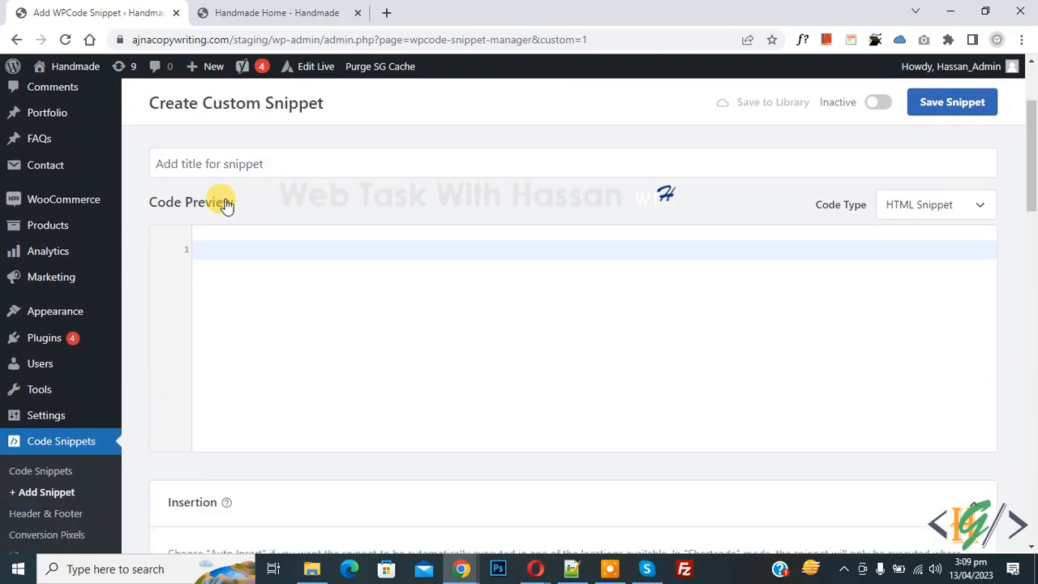
pyautogui.click(932, 204)
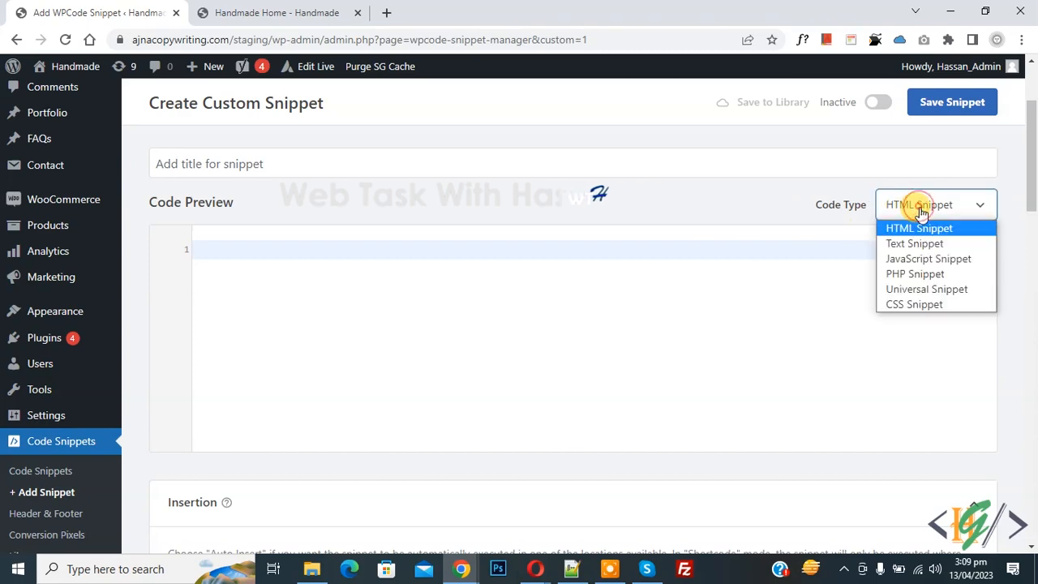
pyautogui.click(914, 274)
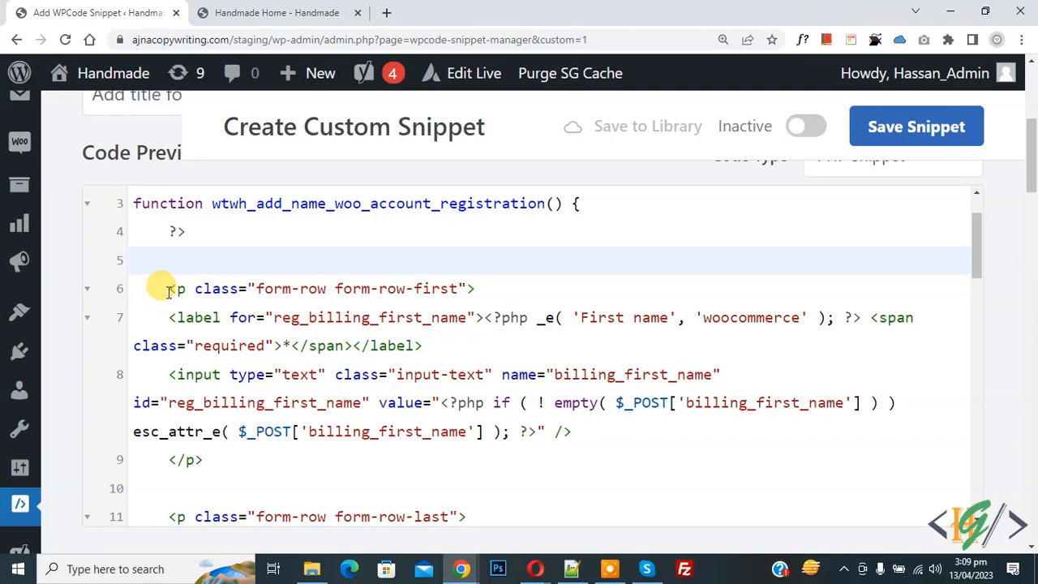
# - Review the pasted PHP code's add, validate and save sections for the First and Last name fields
pyautogui.moveTo(169, 288); pyautogui.dragTo(304, 345)
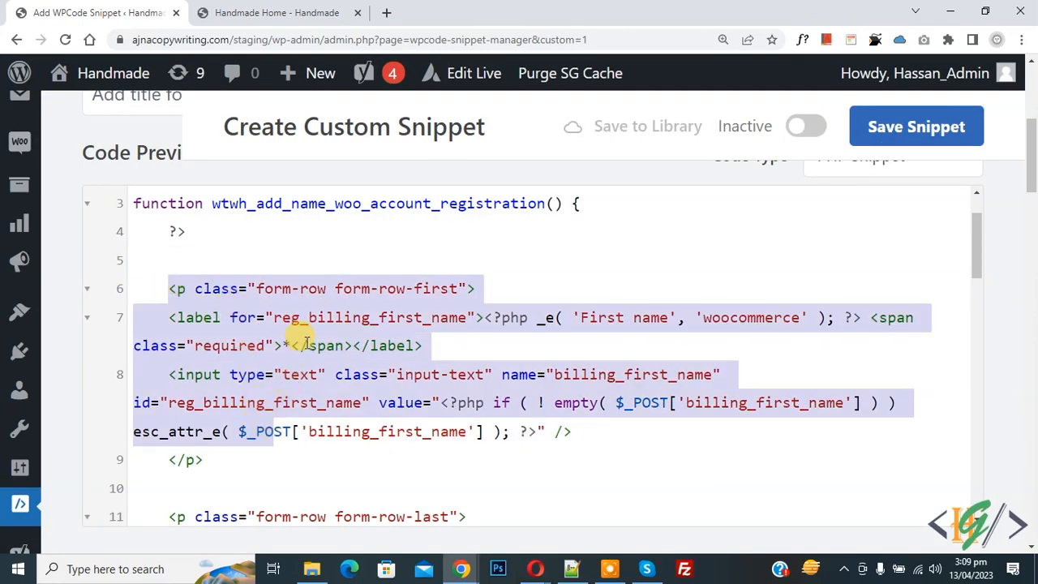
pyautogui.scroll(-3)
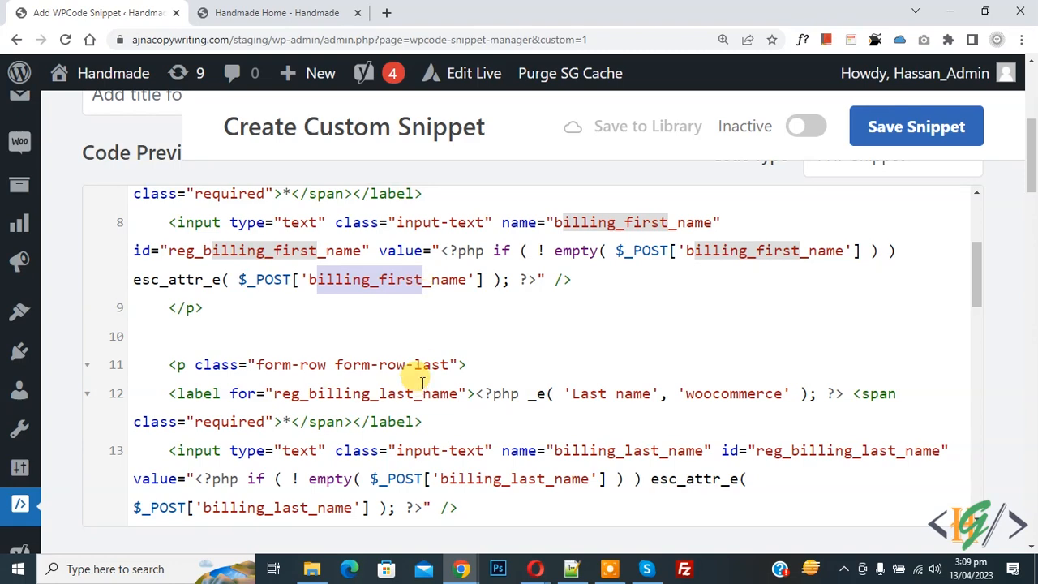
pyautogui.scroll(-3)
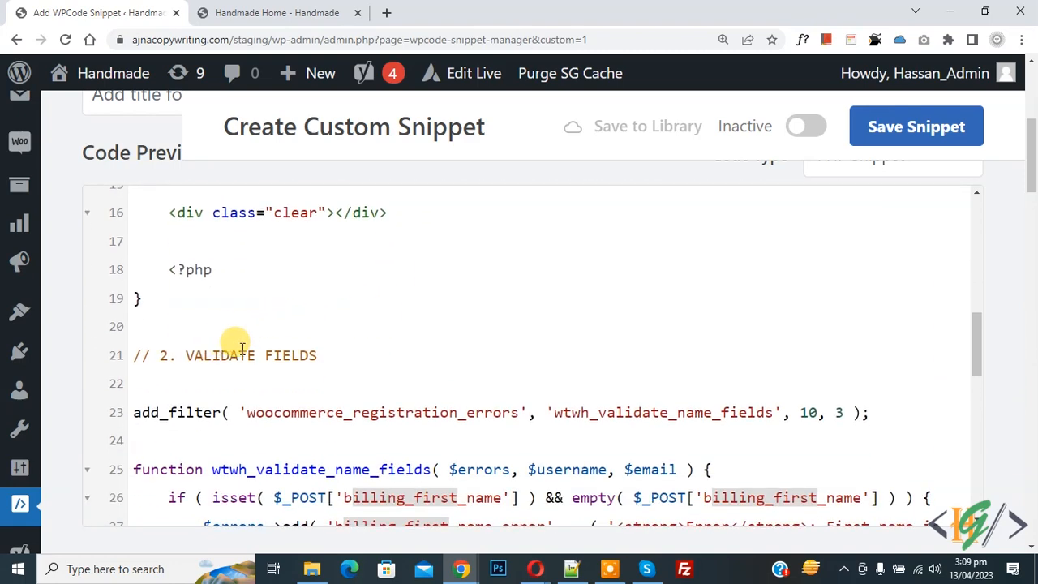
pyautogui.scroll(-3)
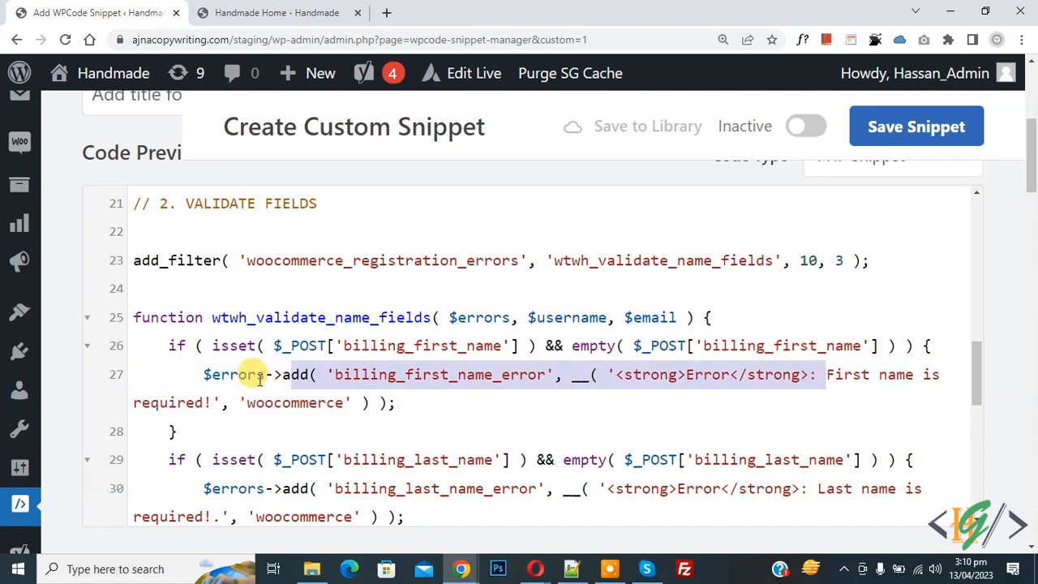
pyautogui.scroll(-3)
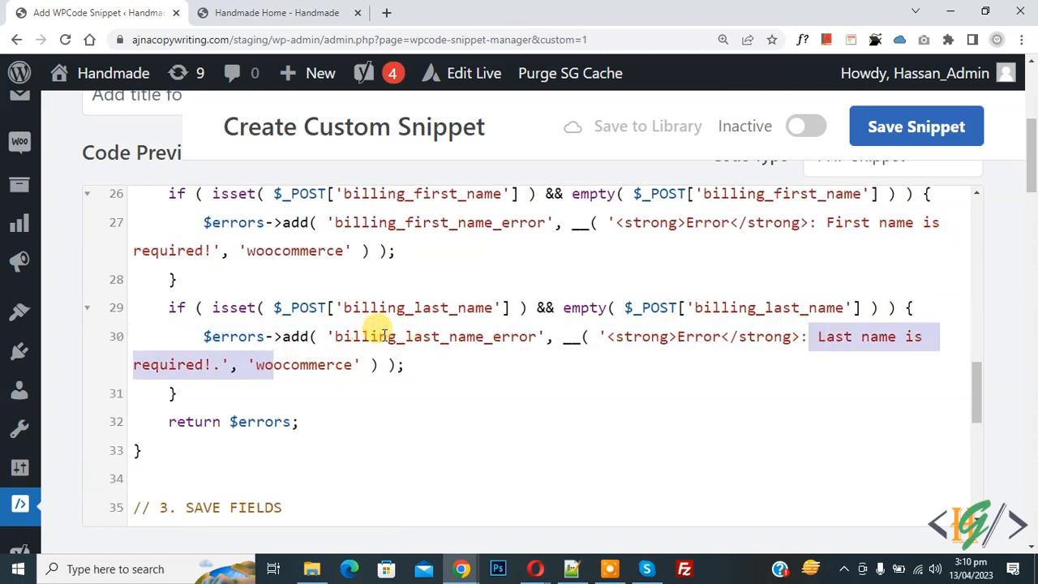
pyautogui.scroll(-3)
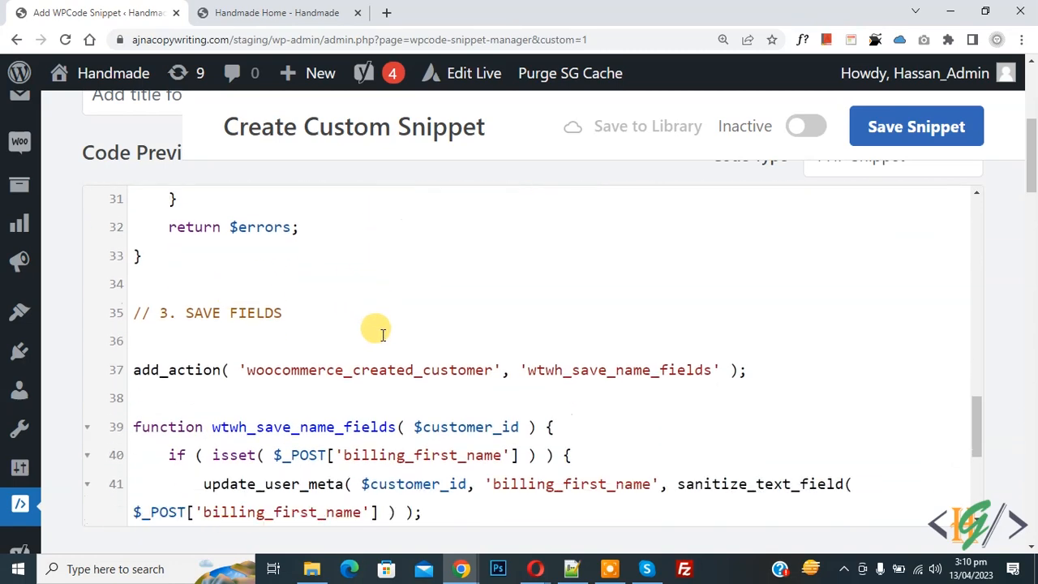
pyautogui.scroll(-3)
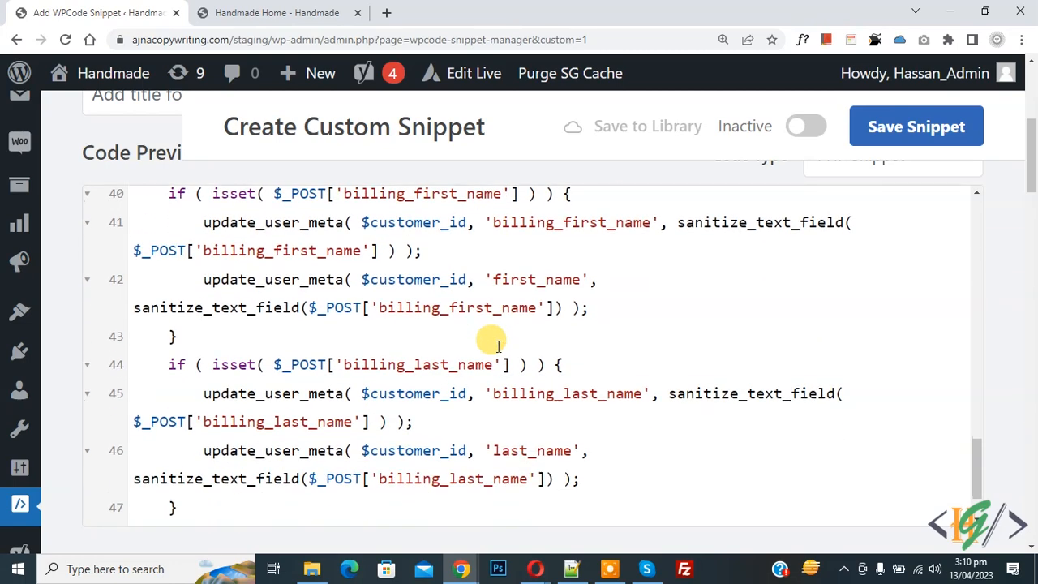
pyautogui.scroll(-3)
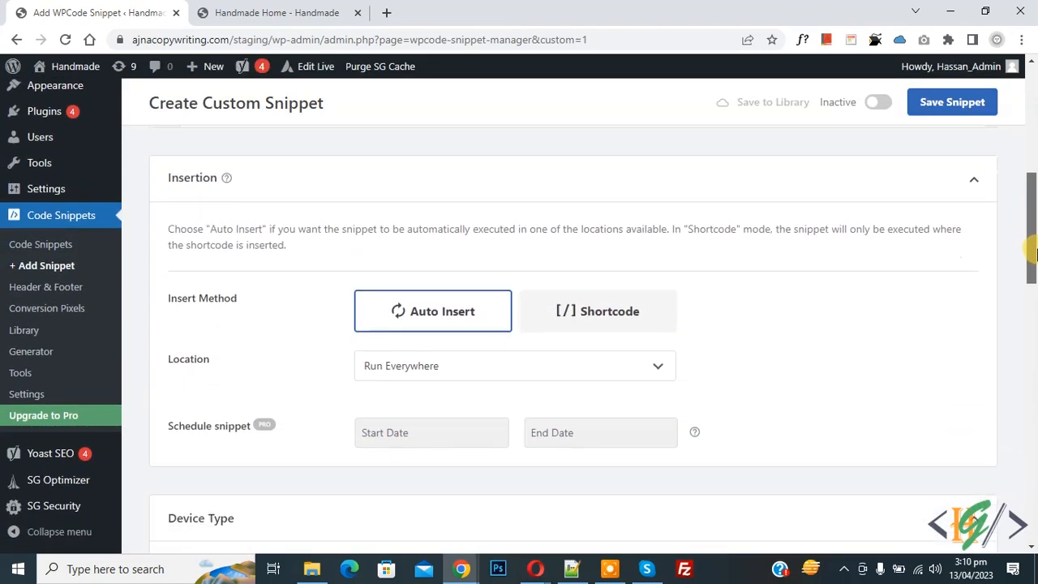
pyautogui.moveTo(220, 359)
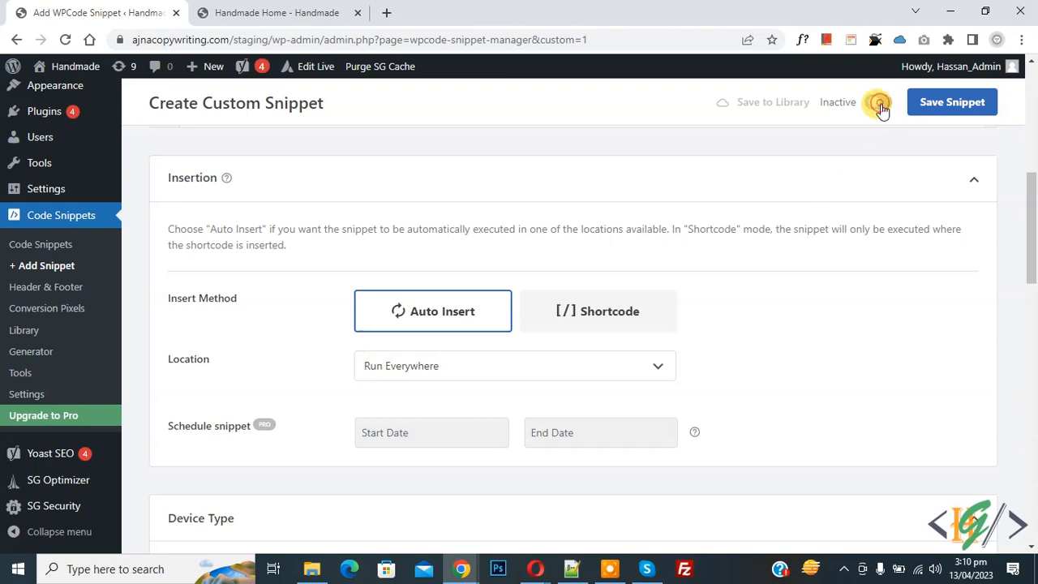
# - Switch the PHP snippet to Active and save it
pyautogui.click(878, 102)
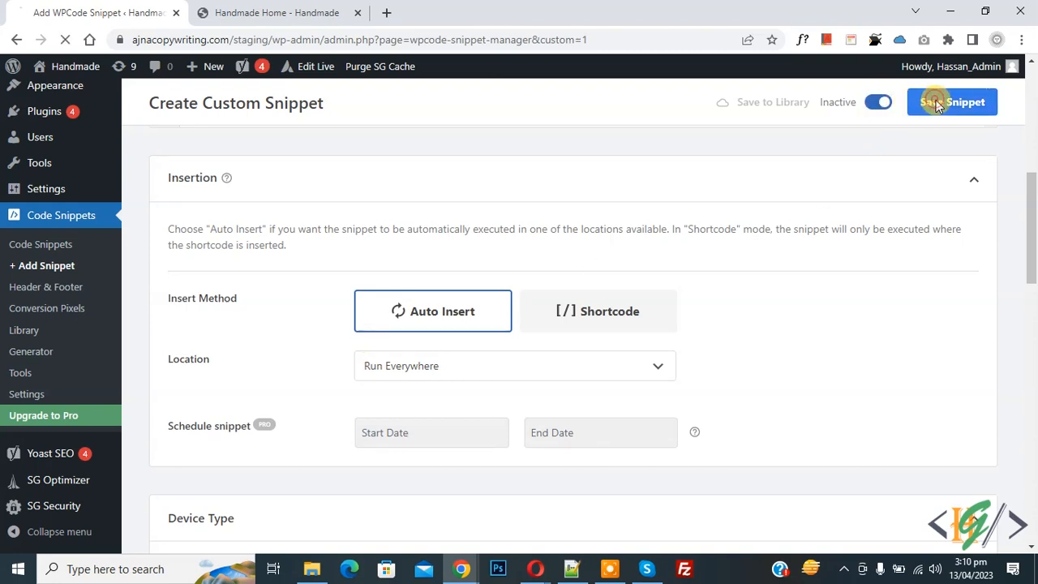
pyautogui.click(953, 102)
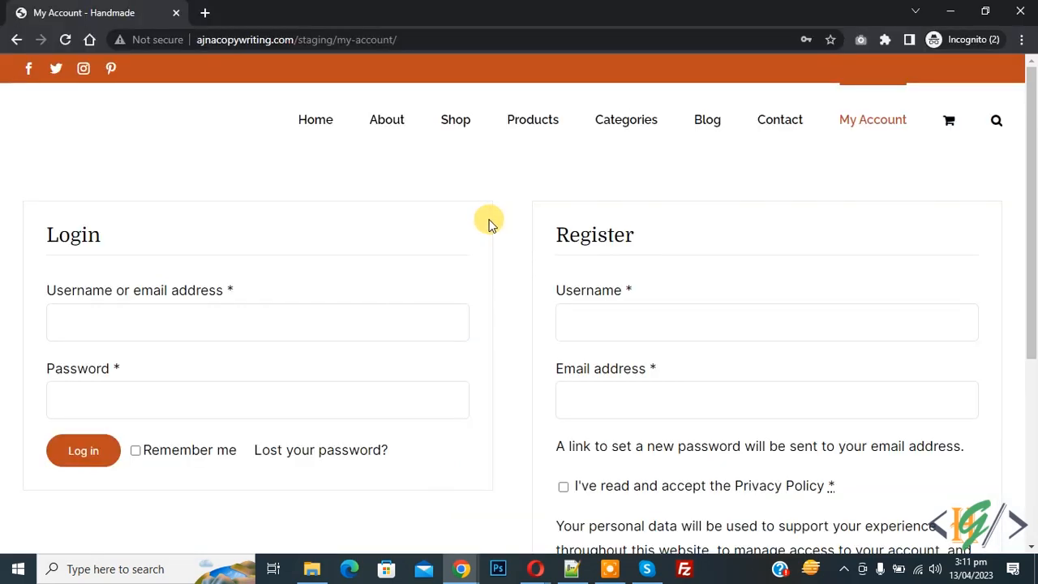
pyautogui.moveTo(473, 224)
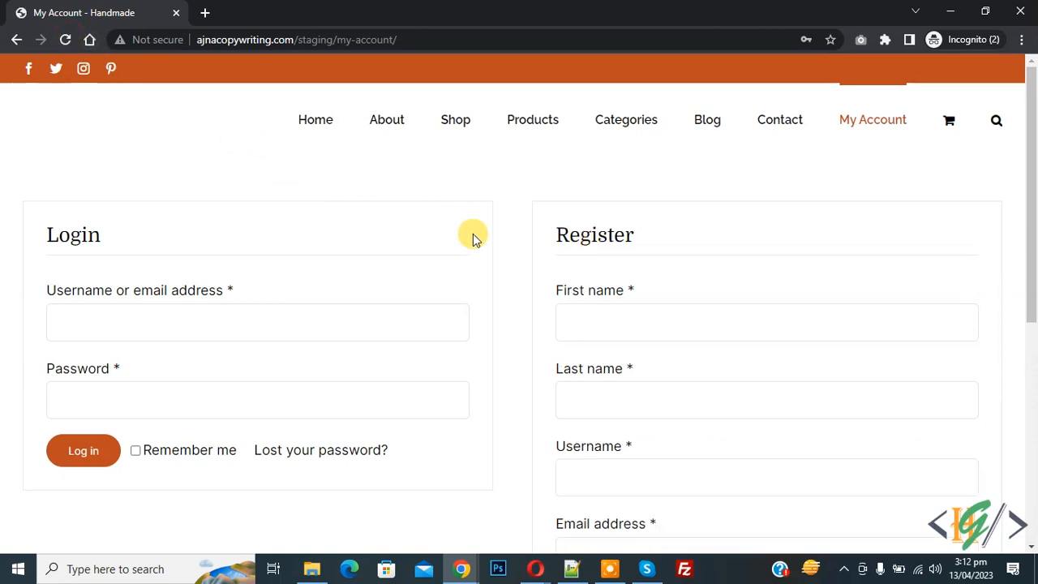
# - Reload My Account and submit Register with empty name fields to trigger the required-field error
pyautogui.doubleClick(594, 234)
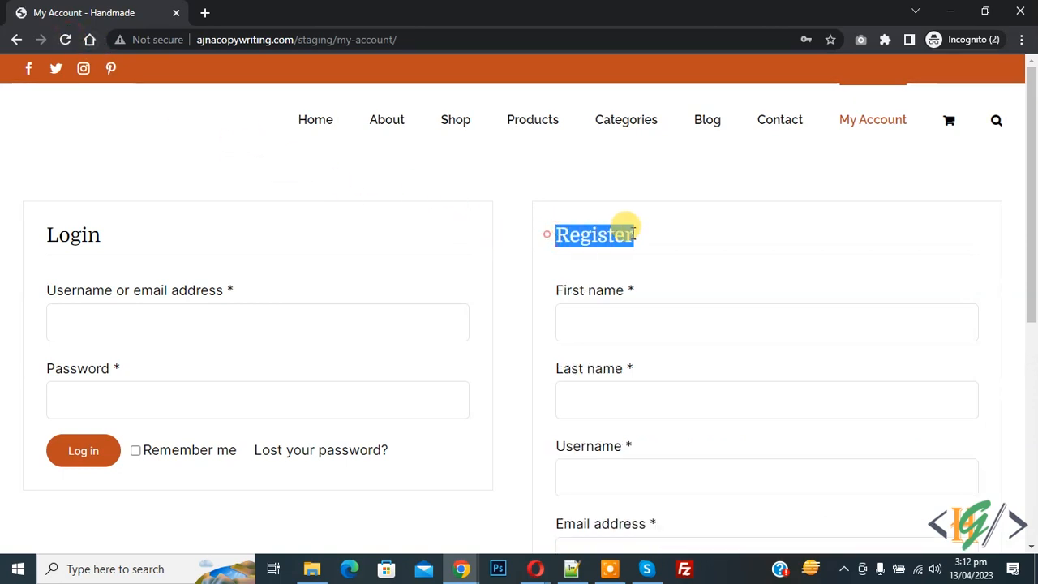
pyautogui.scroll(-3)
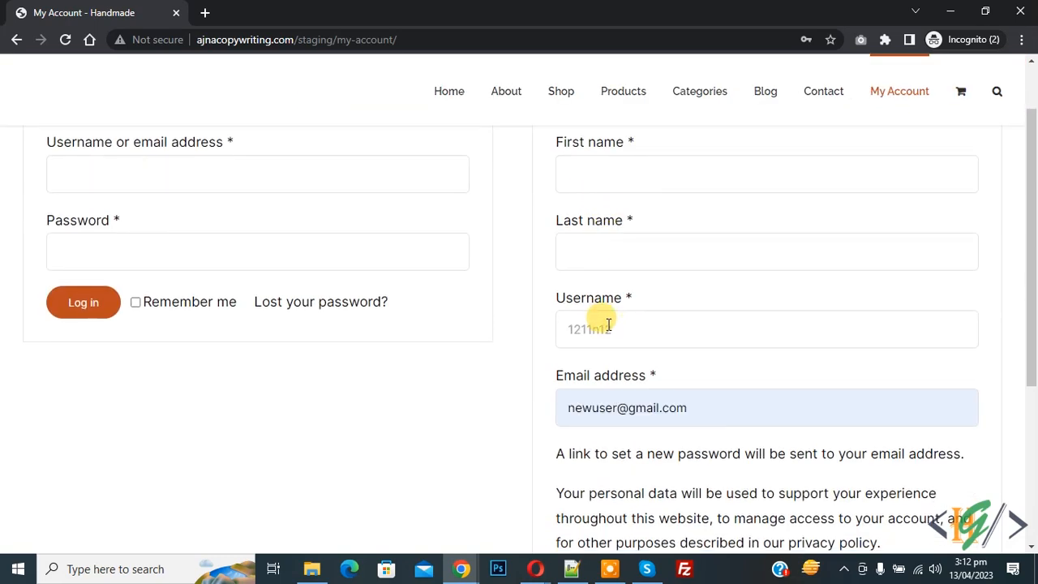
pyautogui.moveTo(608, 380)
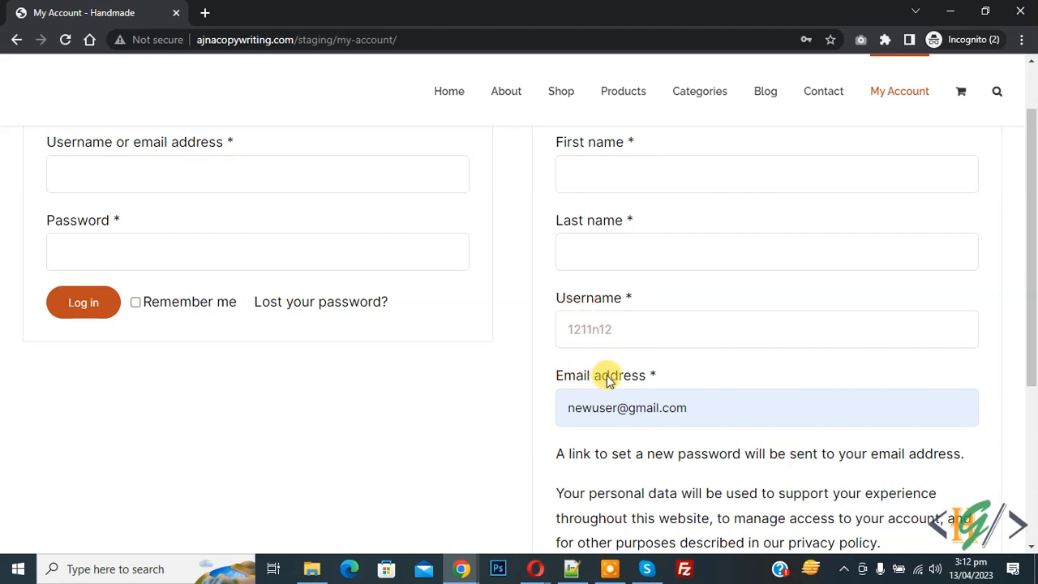
pyautogui.moveTo(593, 221)
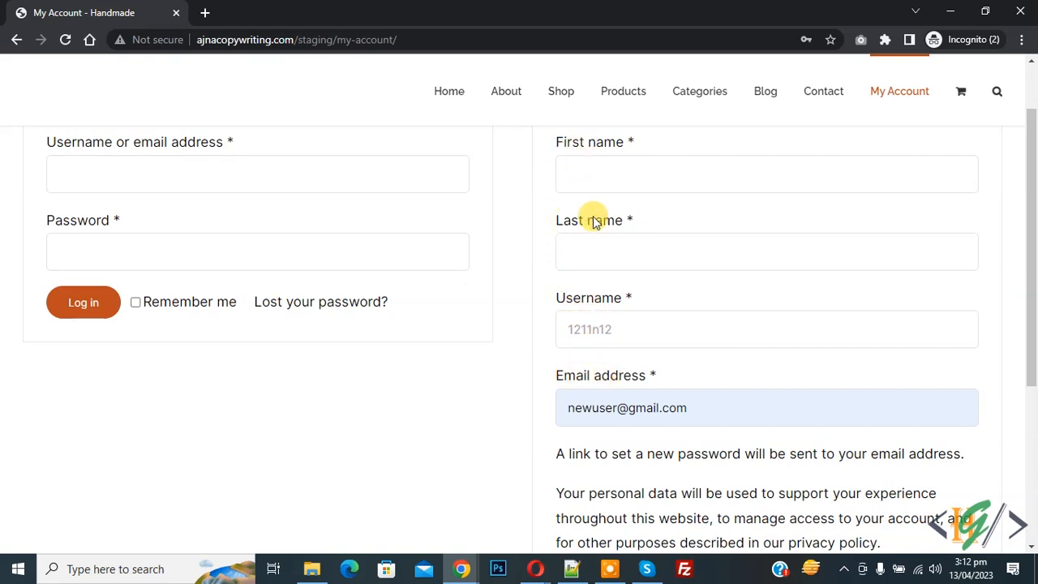
pyautogui.scroll(-3)
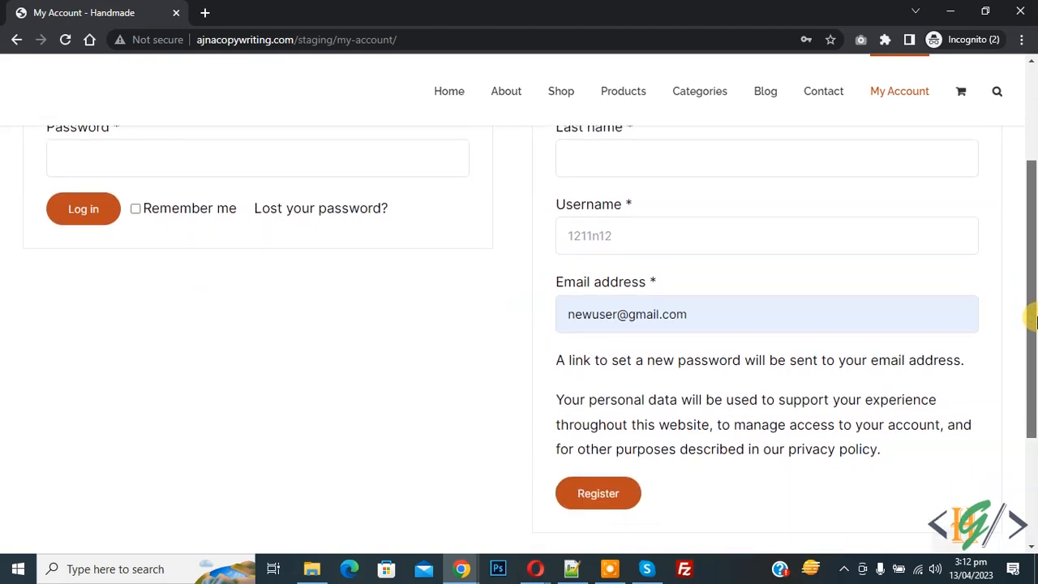
pyautogui.click(598, 493)
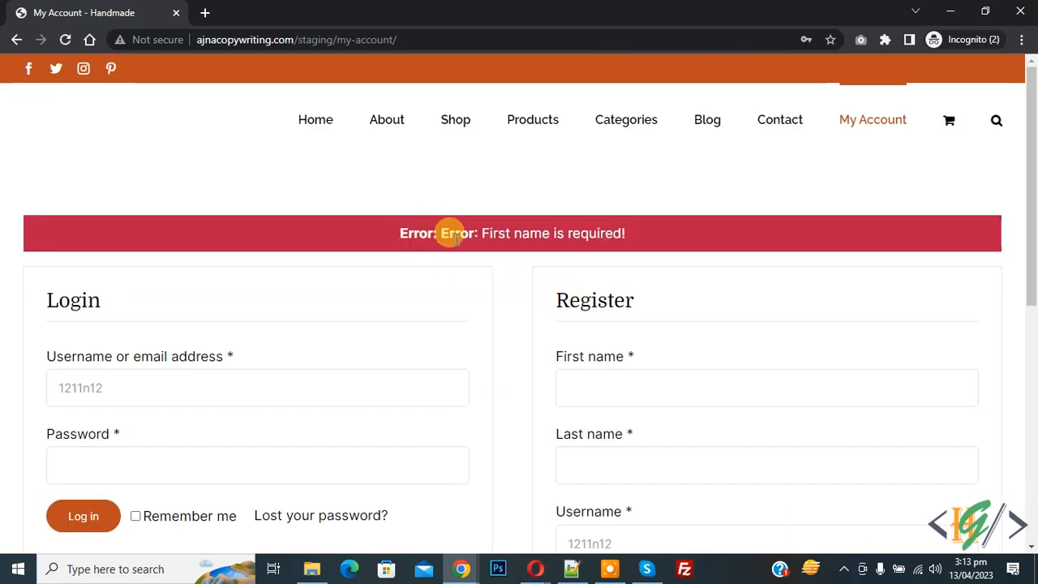
# - Submit the registration with First name and Last name filled in
pyautogui.scroll(-3)
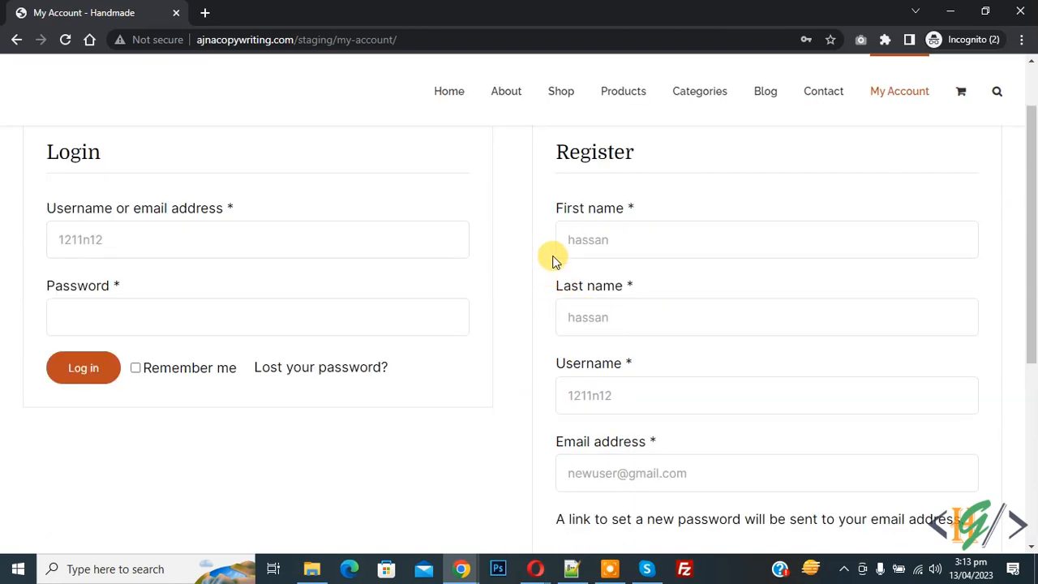
pyautogui.moveTo(747, 298)
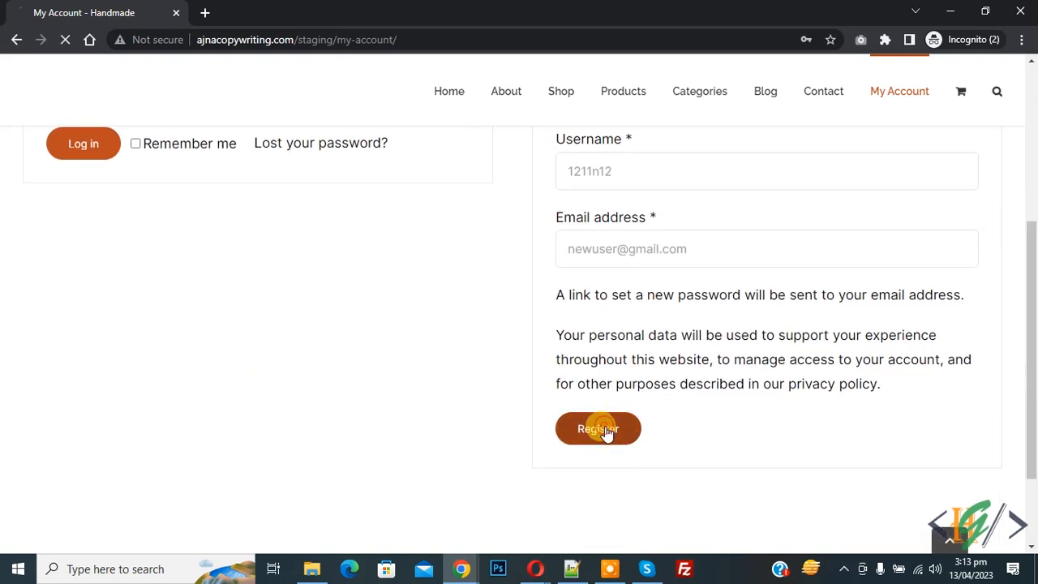
pyautogui.click(597, 428)
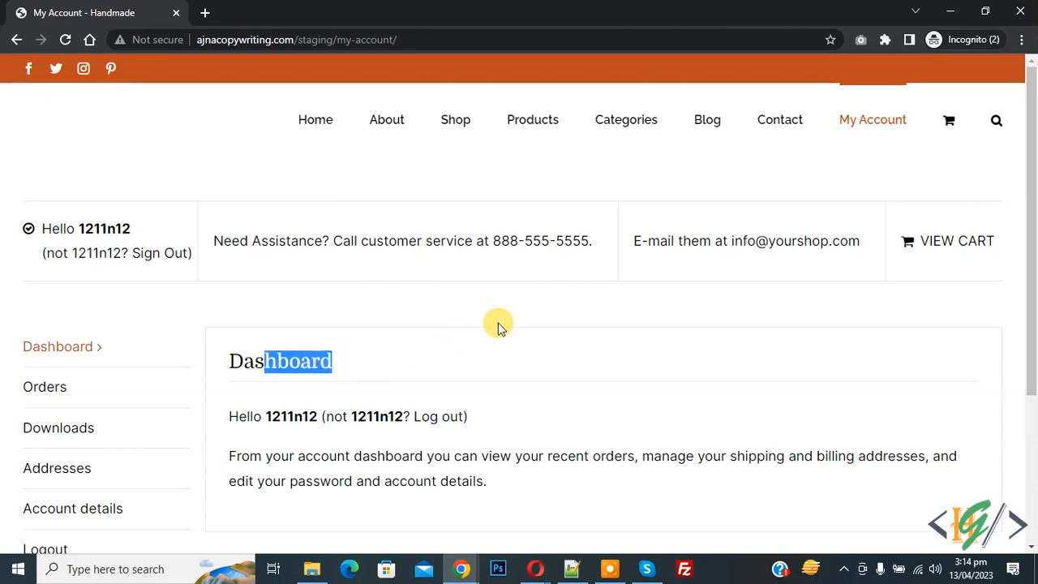
# - View Account details showing the saved first and last name 'hassan'
pyautogui.scroll(-3)
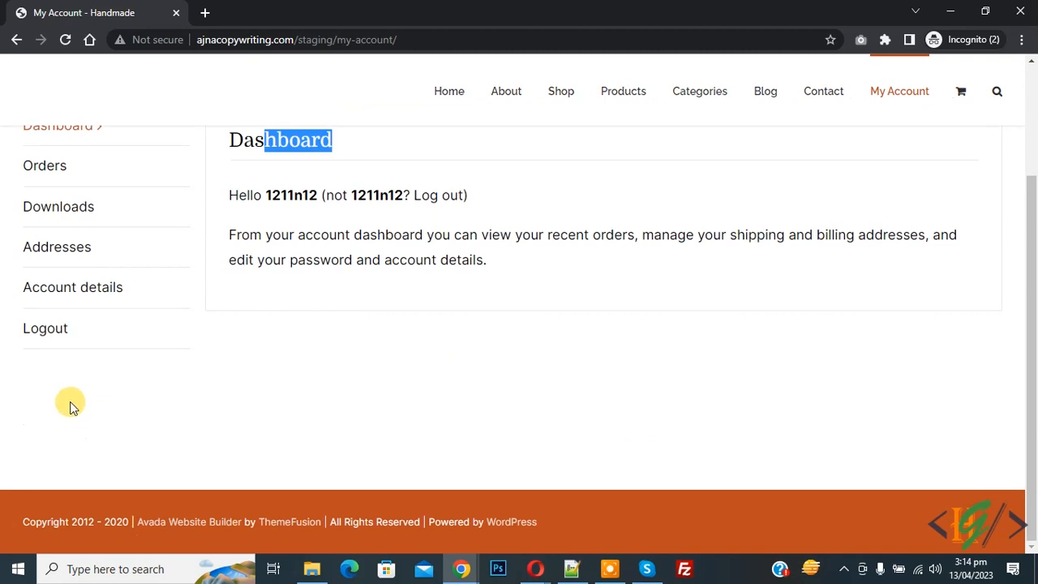
pyautogui.click(72, 286)
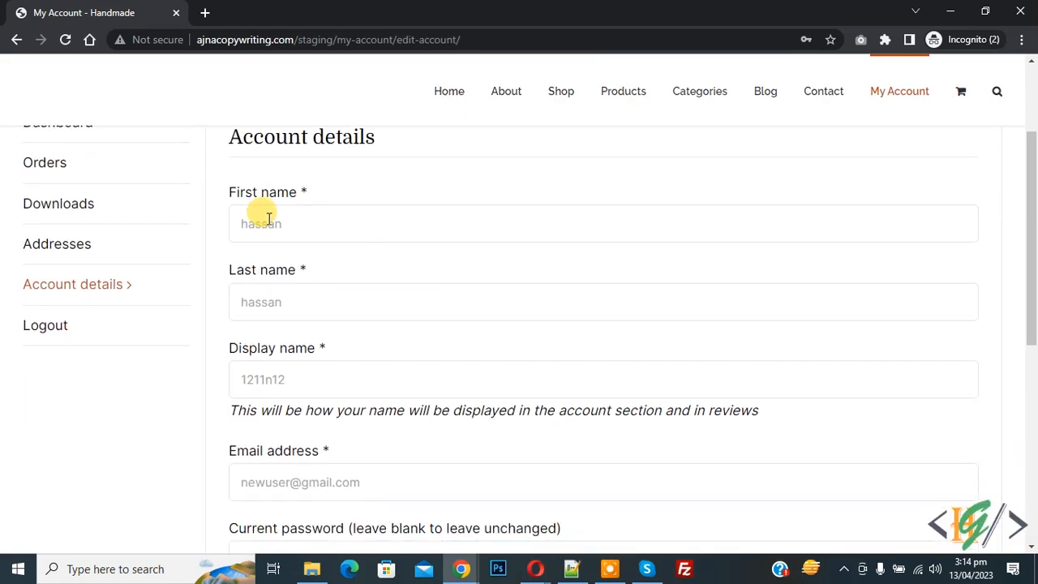
pyautogui.moveTo(267, 357)
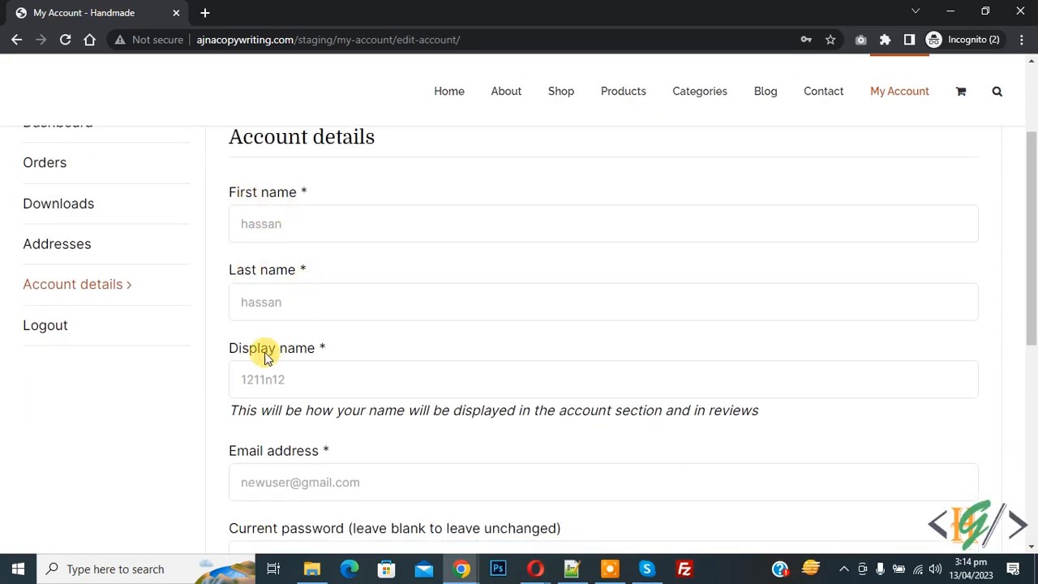
pyautogui.scroll(-3)
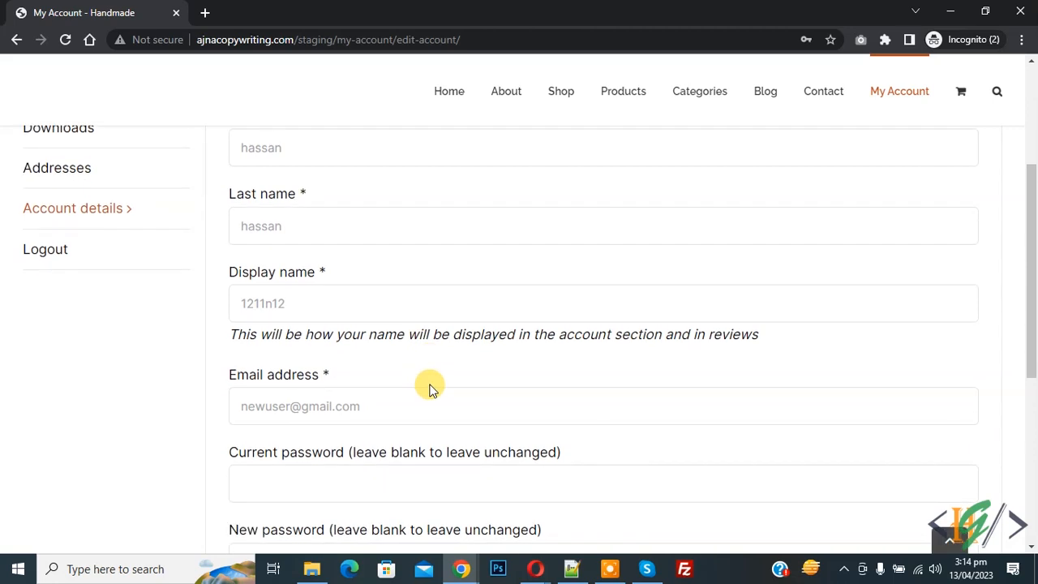
pyautogui.scroll(-3)
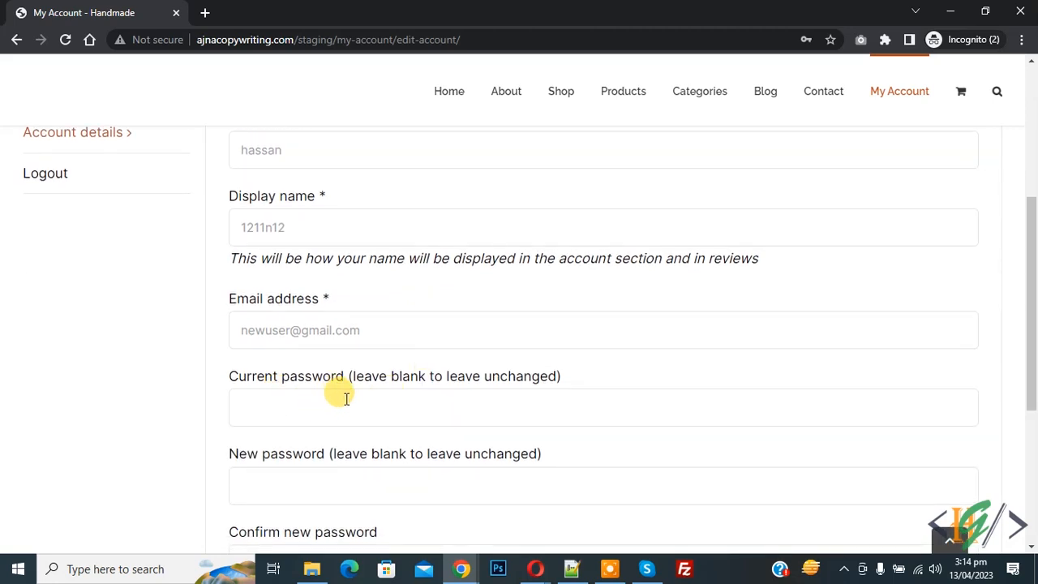